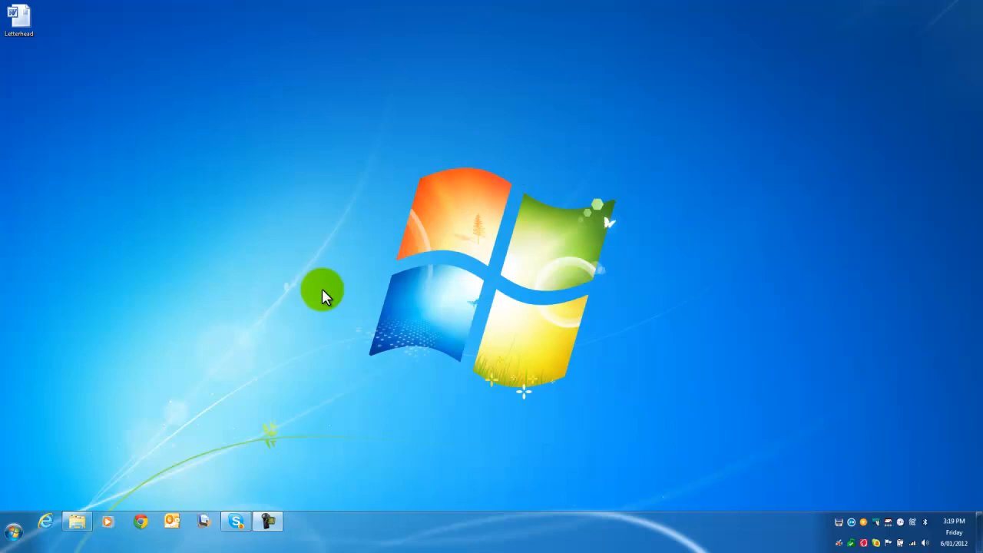
pyautogui.moveTo(301, 320)
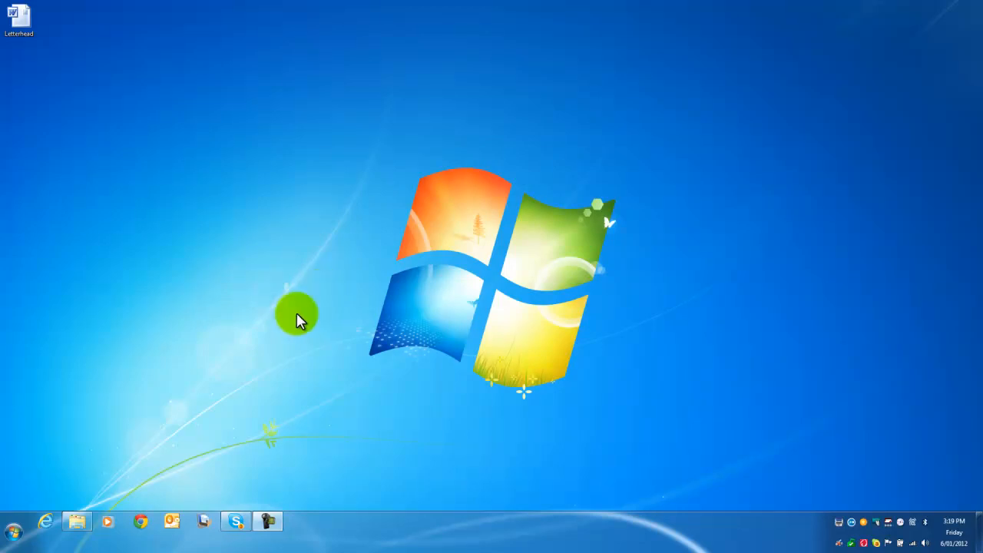
pyautogui.moveTo(161, 482)
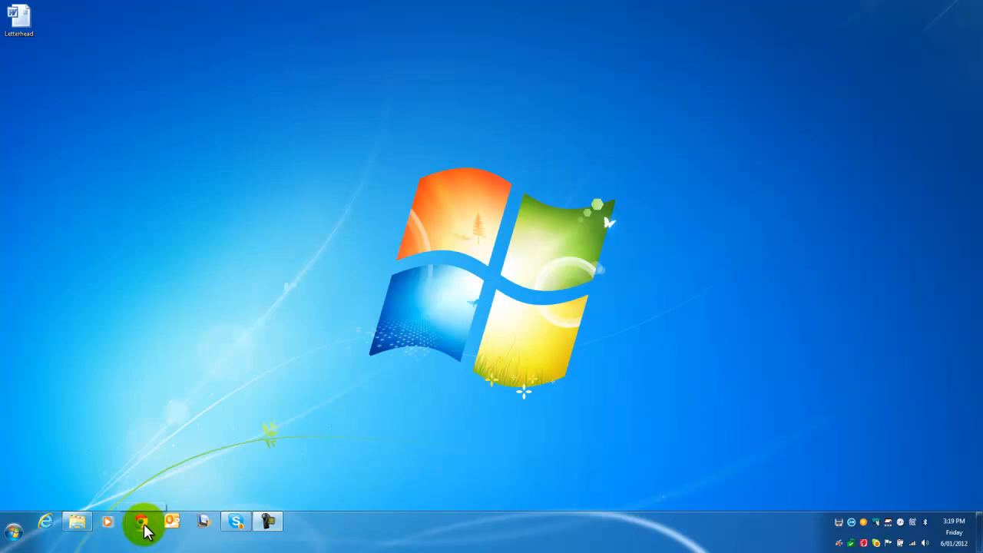
# Launch Chrome and load the bizhub C220 web page at 192.168.2.96
pyautogui.click(141, 531)
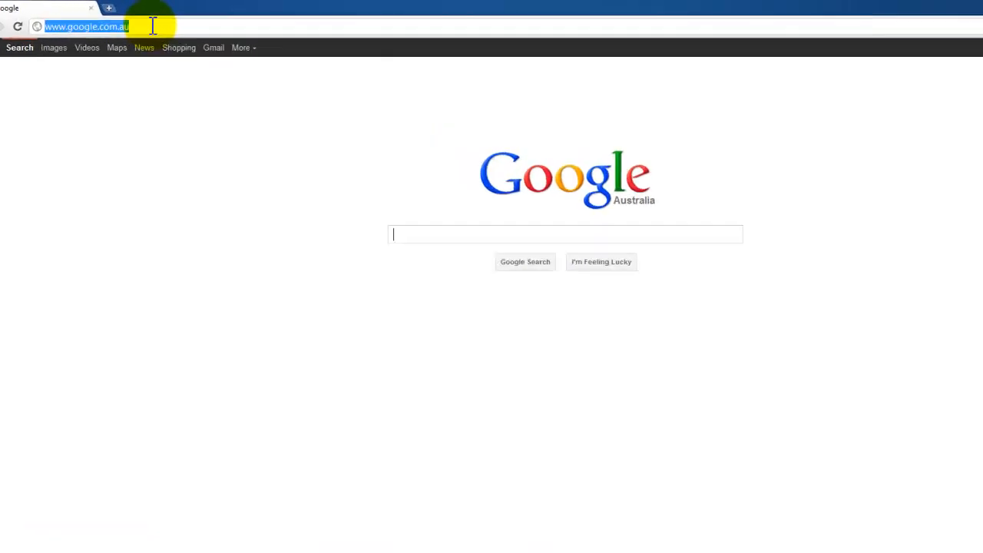
pyautogui.write('192.168.2.96')
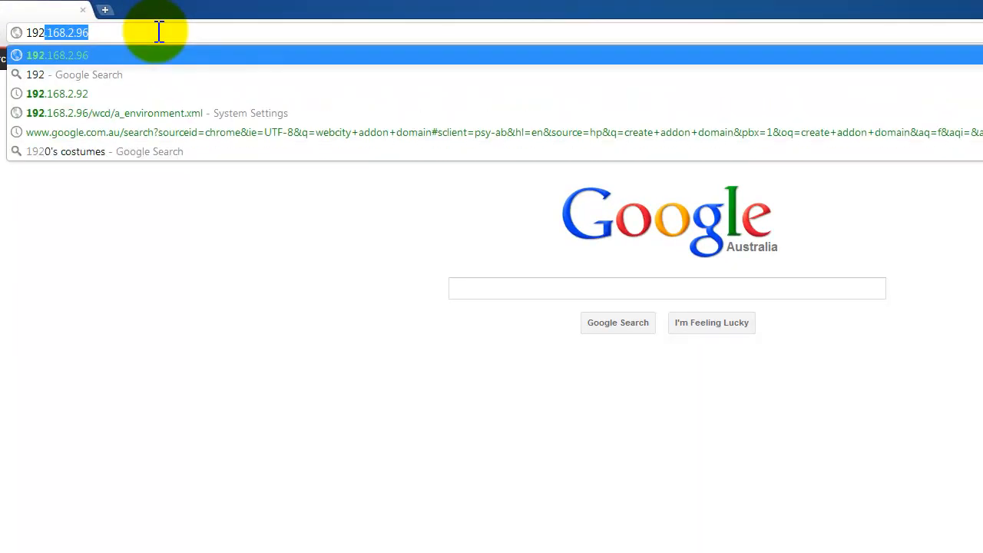
pyautogui.click(45, 55)
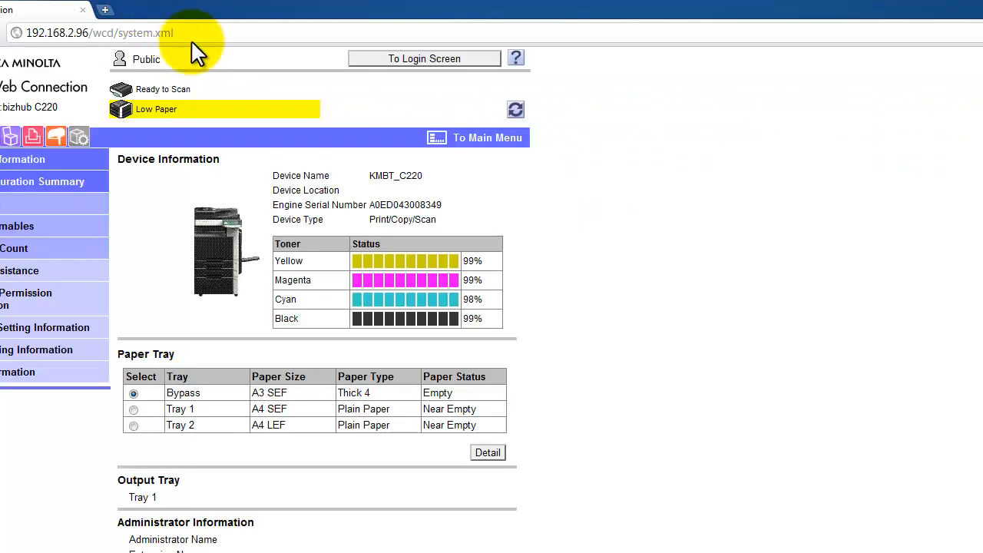
pyautogui.moveTo(273, 261)
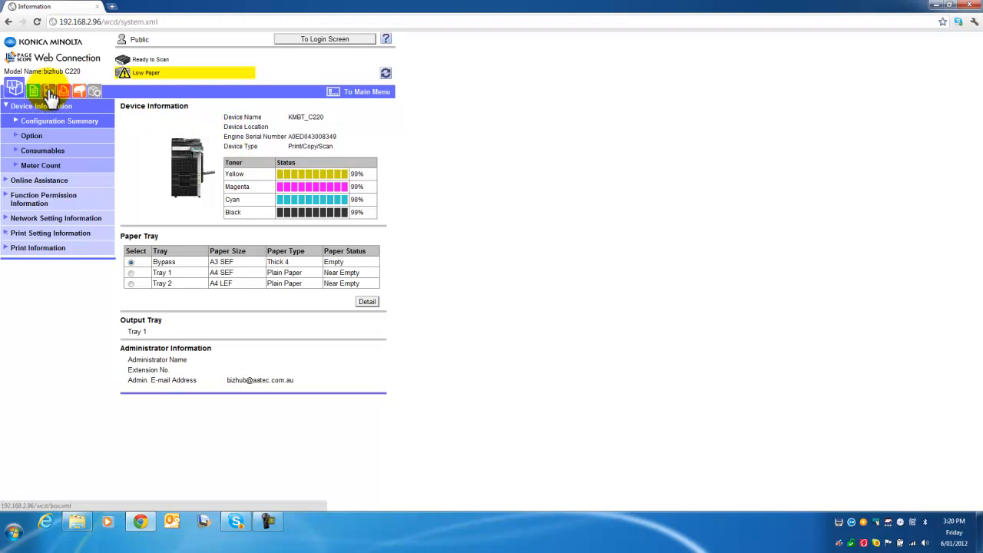
# Switch to the Box section of Web Connection
pyautogui.click(43, 90)
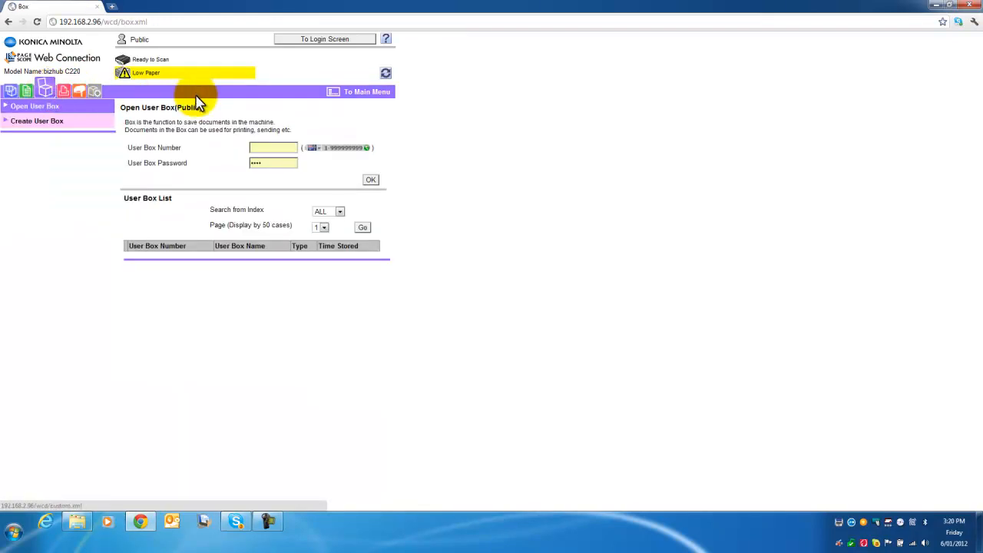
pyautogui.moveTo(28, 116)
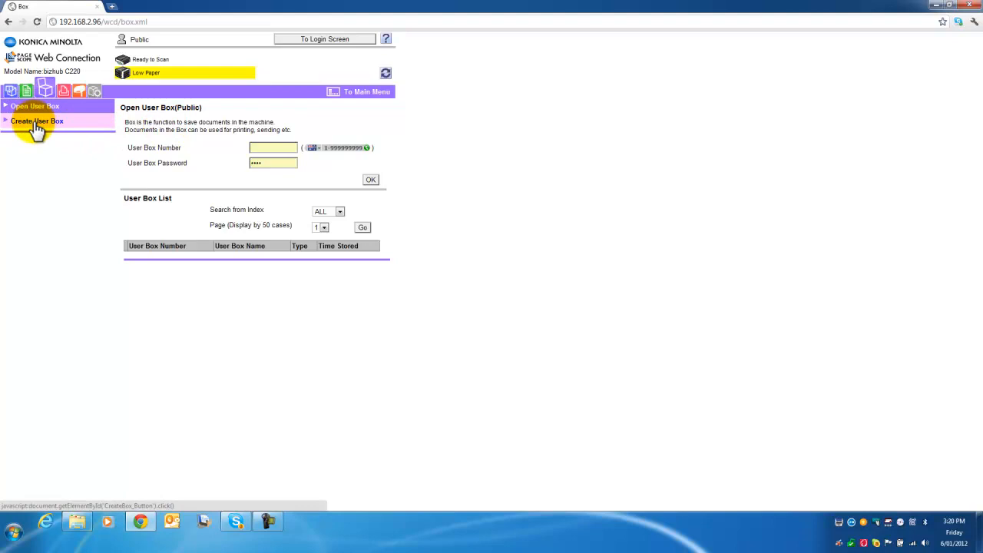
# Start a new user box and enter the name Catalogs
pyautogui.click(37, 122)
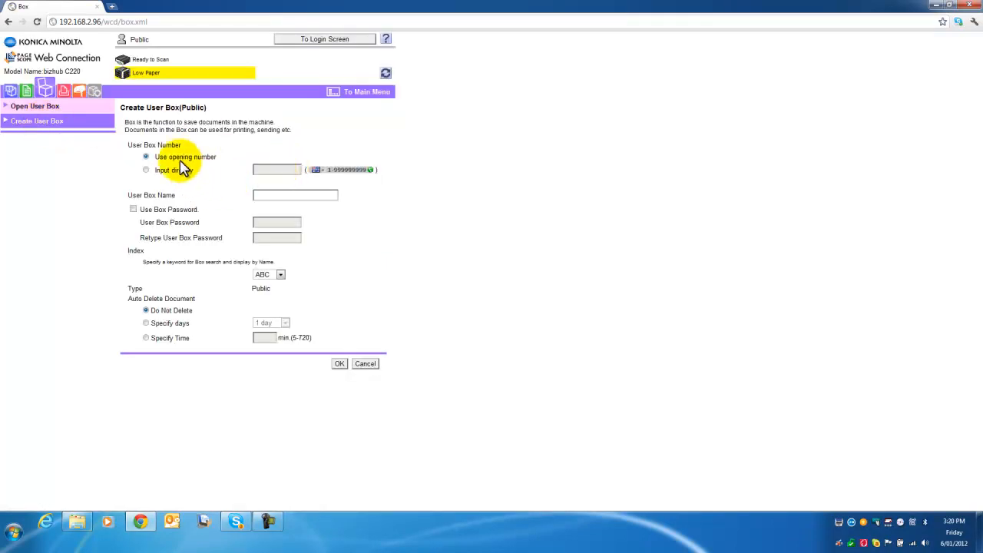
pyautogui.moveTo(233, 166)
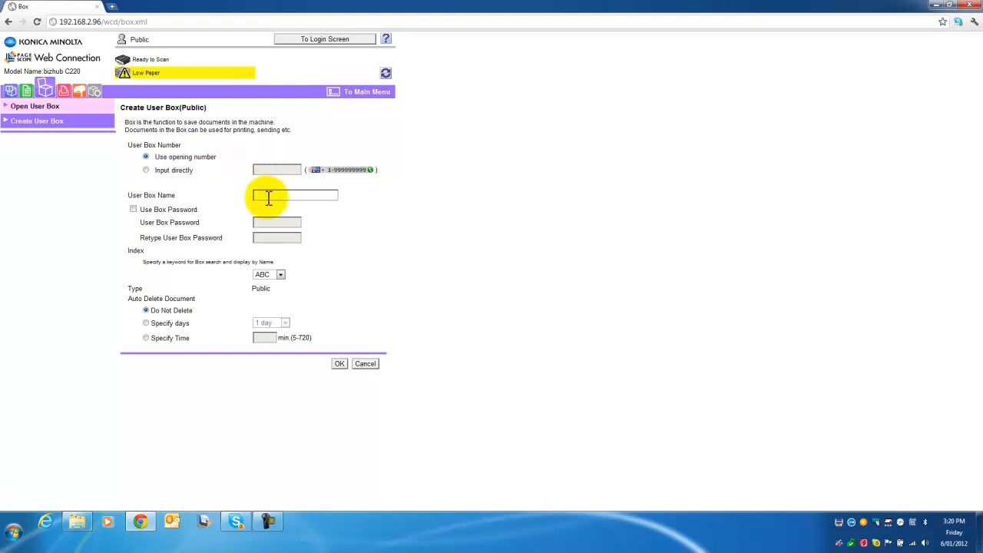
pyautogui.moveTo(257, 198)
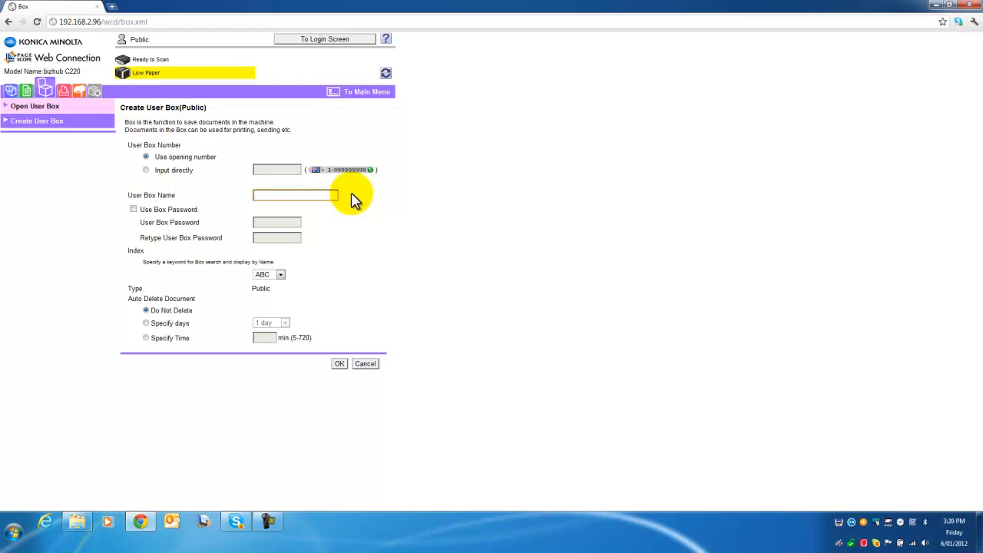
pyautogui.write('Catalogs')
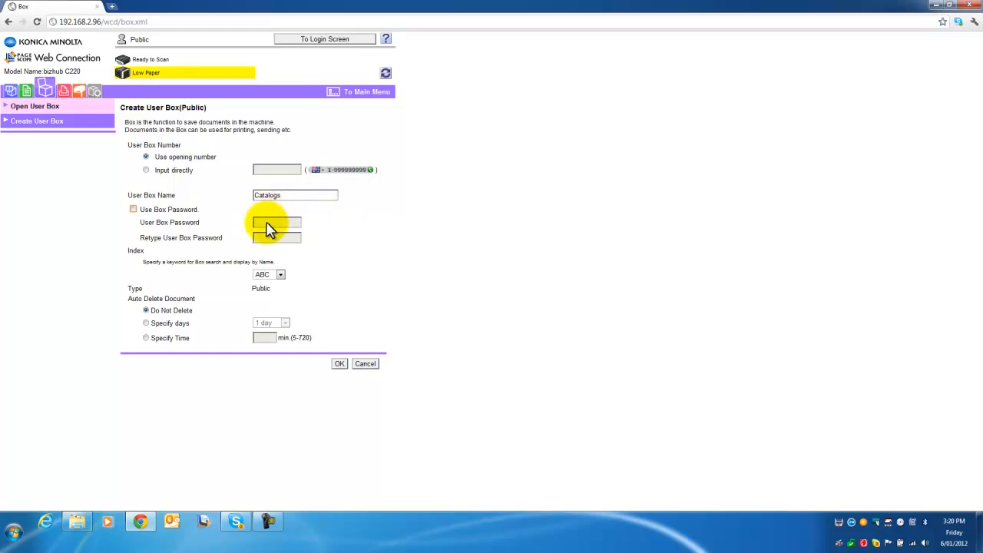
# Submit the Catalogs user box with default password and auto-delete settings
pyautogui.click(295, 194)
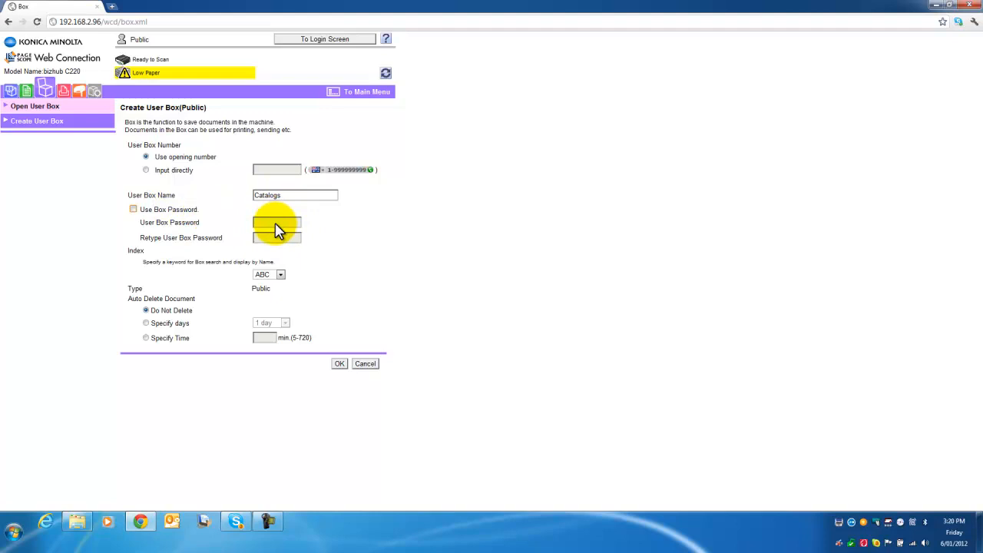
pyautogui.moveTo(267, 283)
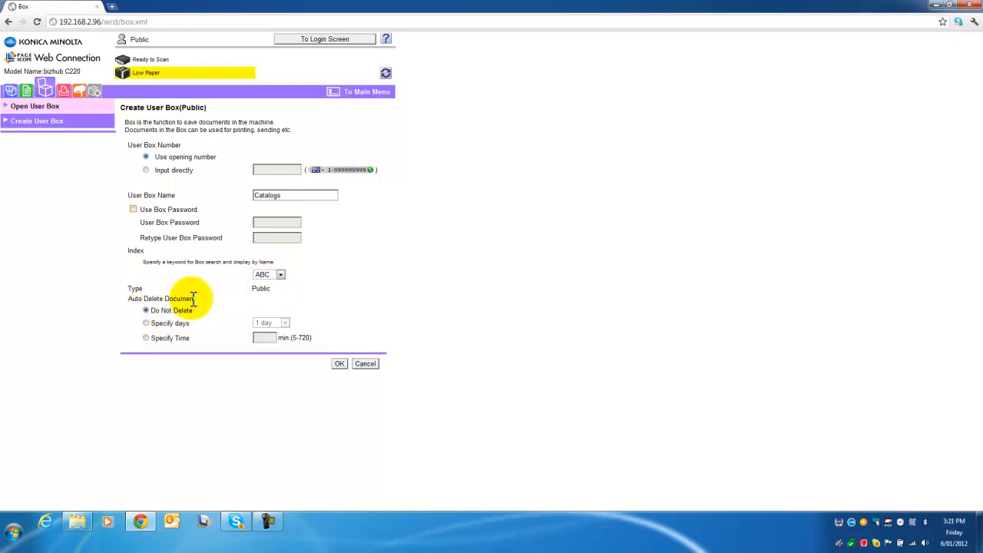
pyautogui.moveTo(219, 295)
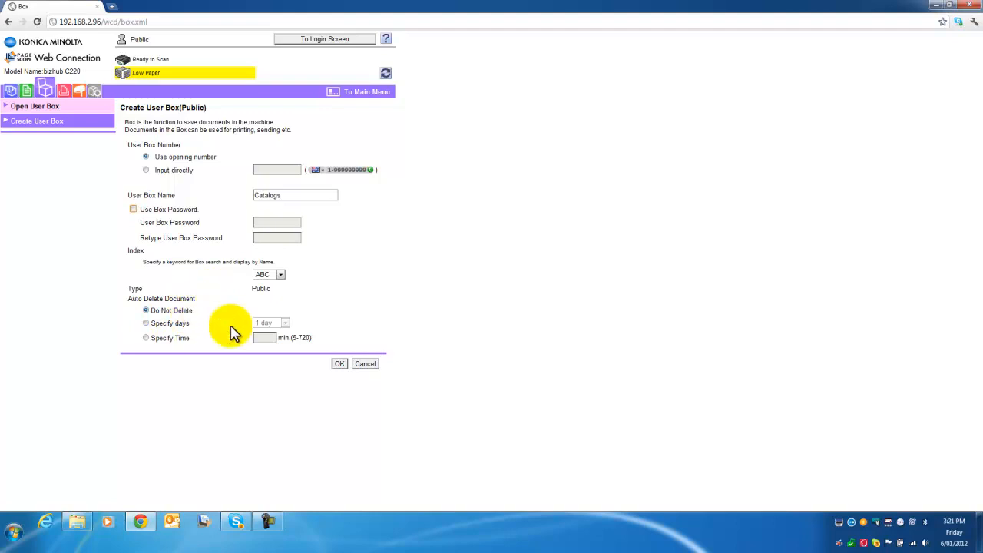
pyautogui.click(338, 363)
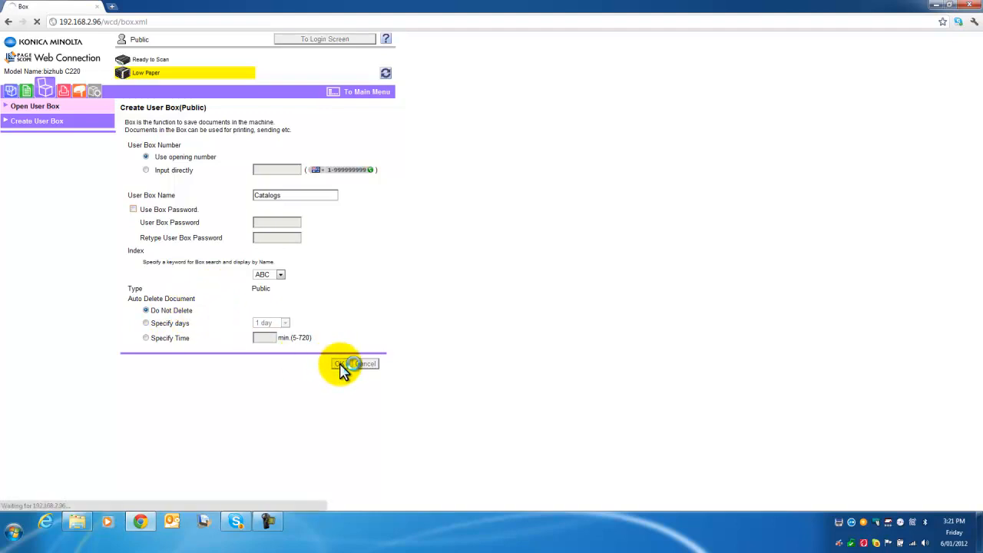
pyautogui.click(341, 363)
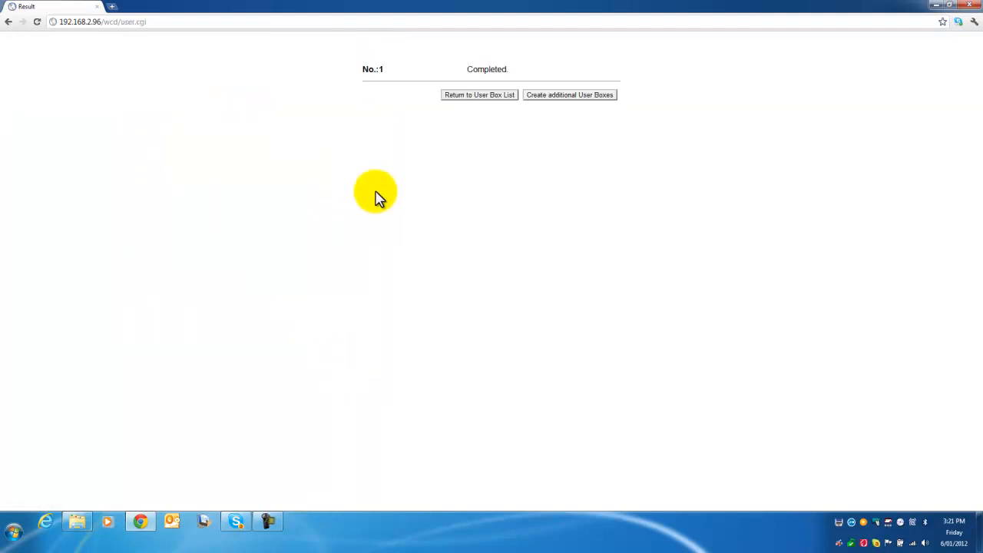
pyautogui.moveTo(479, 98)
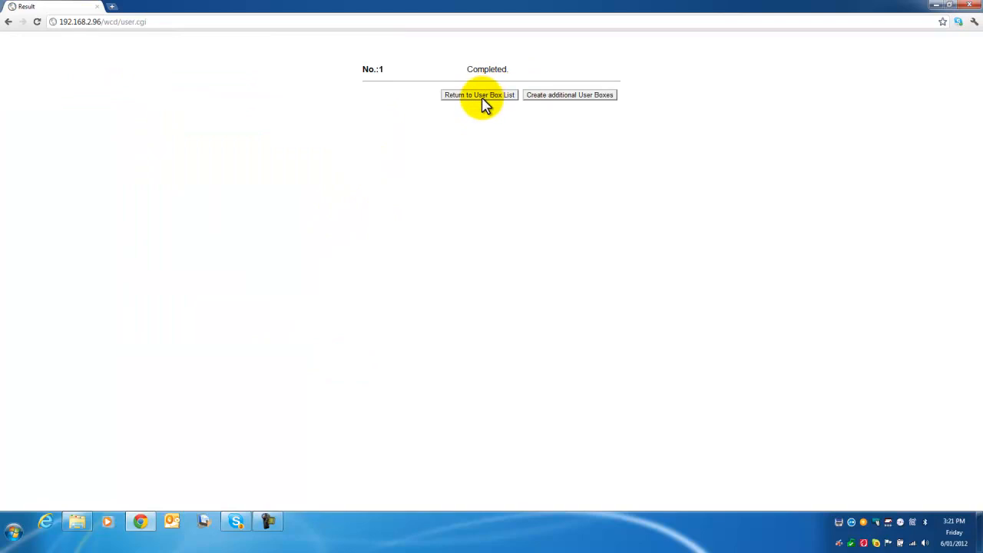
# Return to the User Box List showing box 1 Catalogs as Public
pyautogui.click(479, 96)
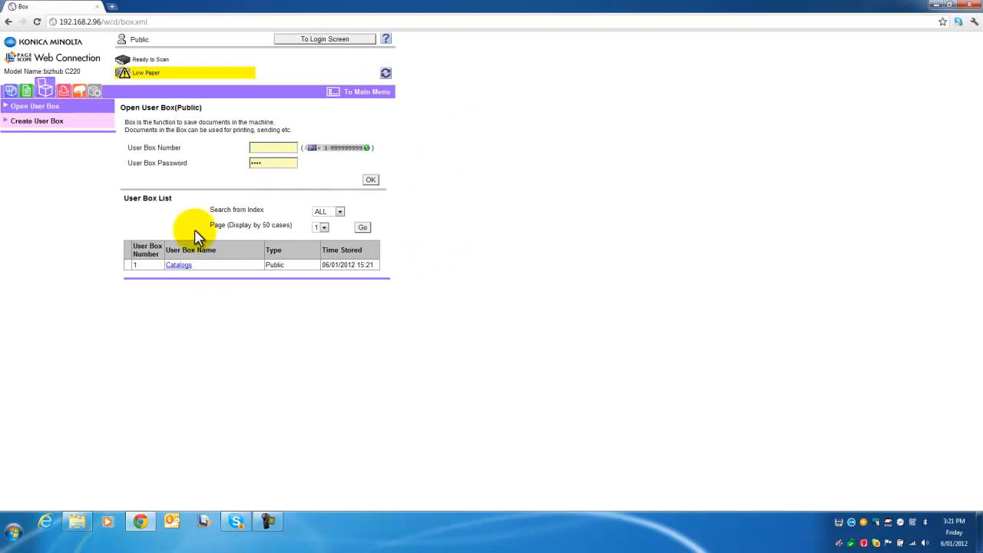
pyautogui.moveTo(202, 254)
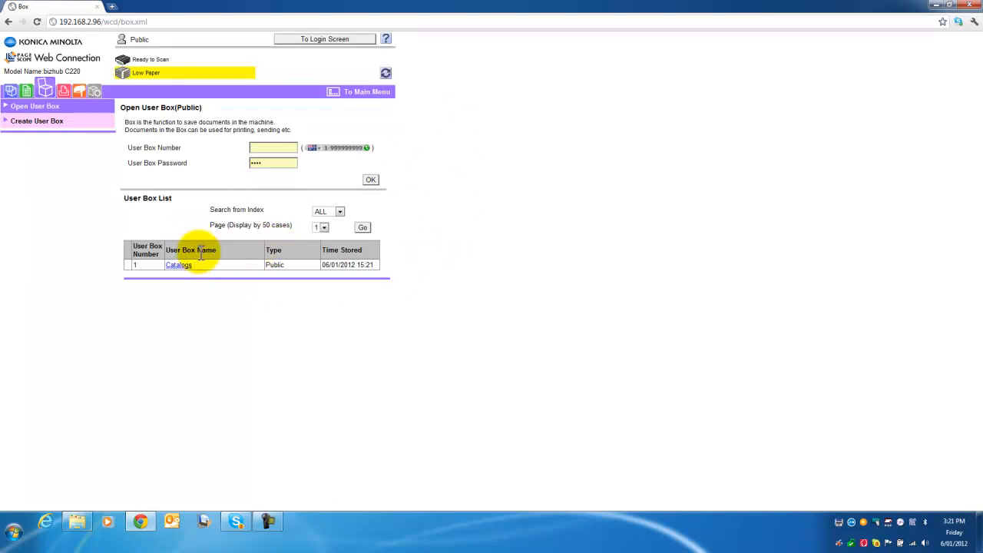
pyautogui.moveTo(152, 255)
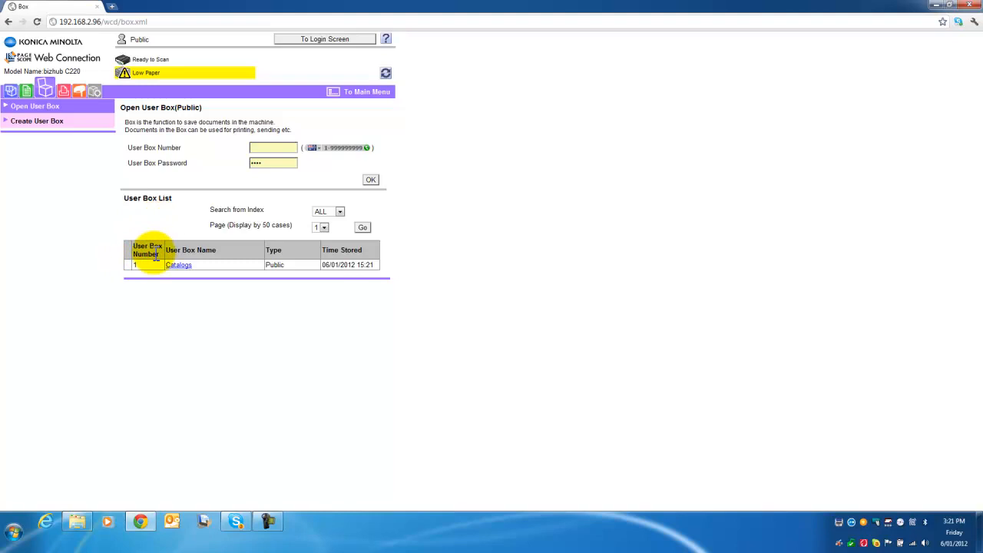
pyautogui.moveTo(166, 271)
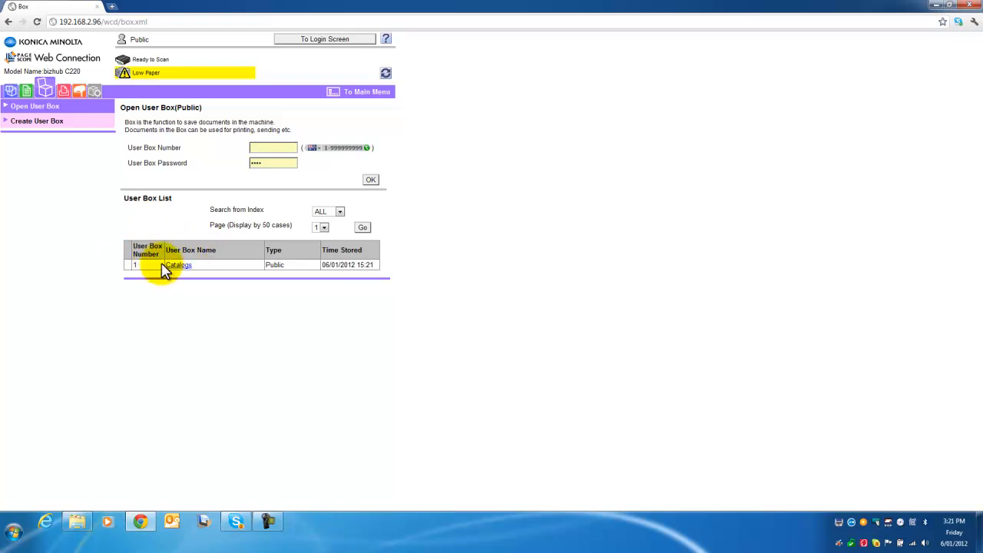
pyautogui.moveTo(206, 282)
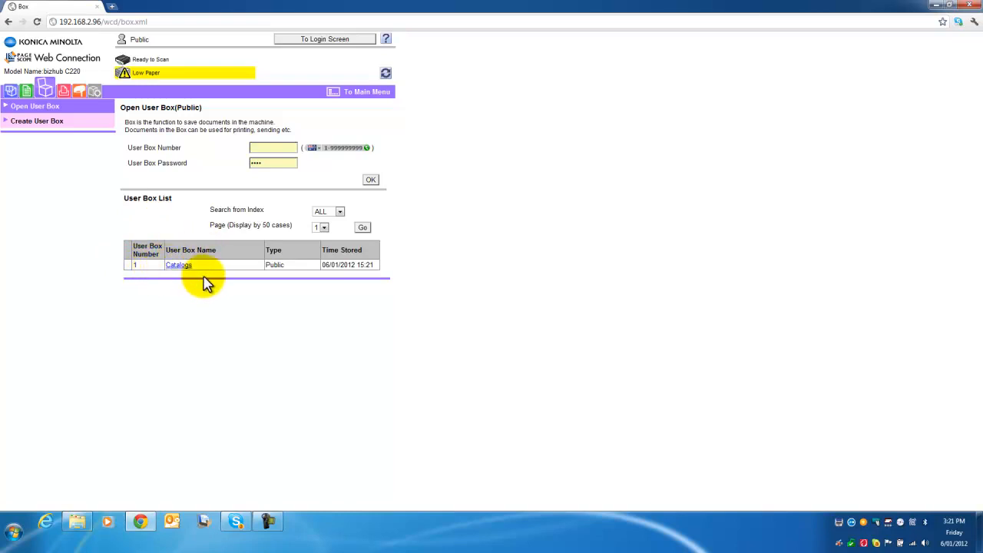
pyautogui.moveTo(155, 214)
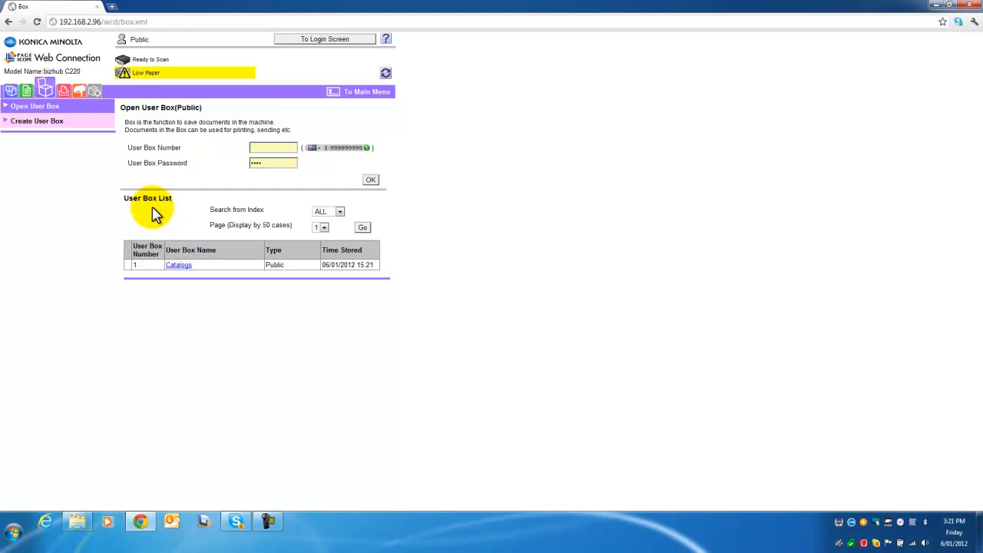